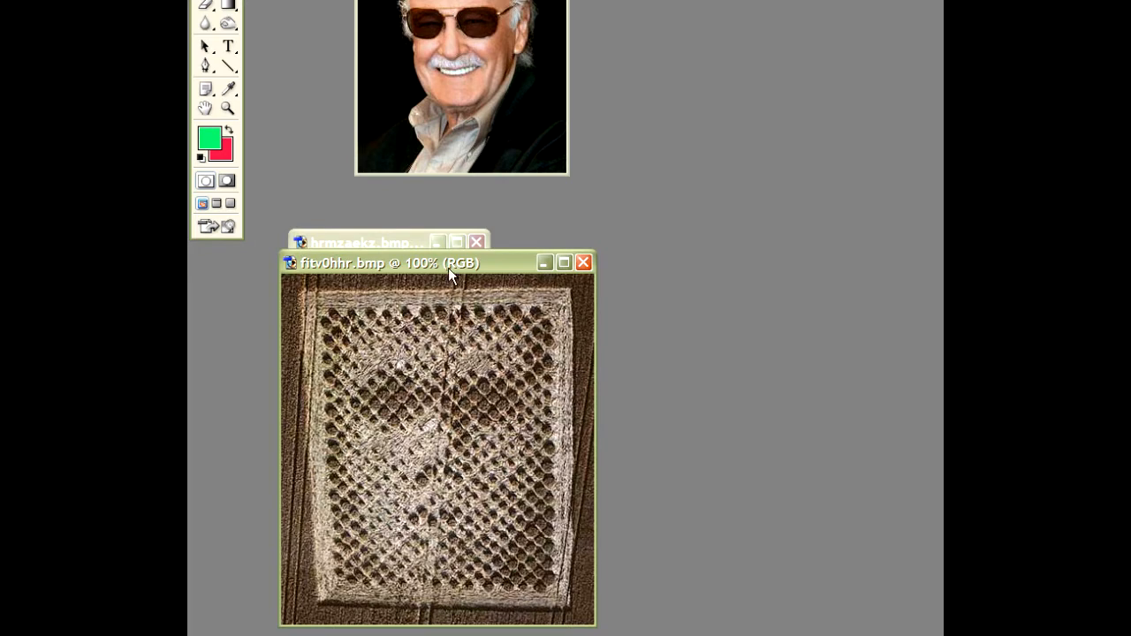
{"action": "mouse_move", "coordinate": [452, 269]}
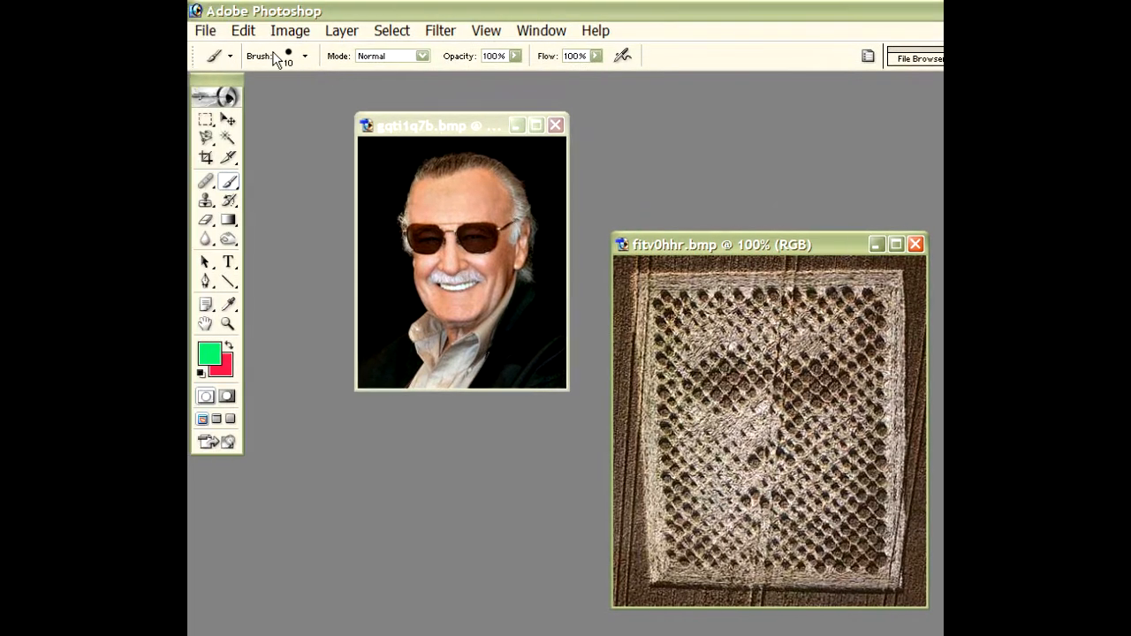
{"action": "mouse_move", "coordinate": [278, 55]}
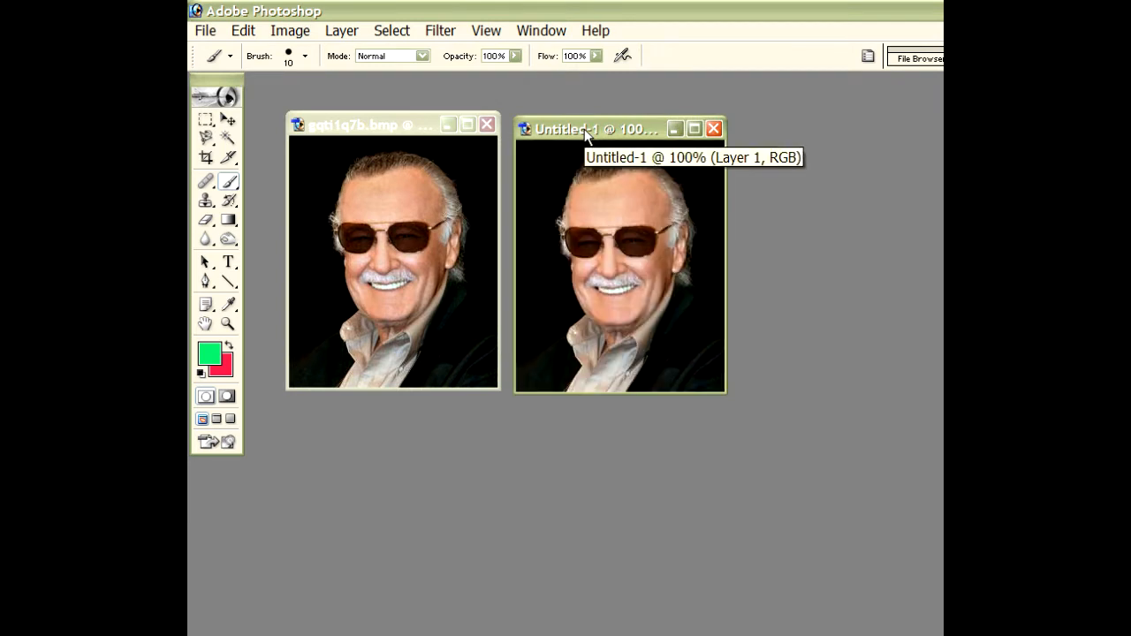
{"action": "mouse_move", "coordinate": [393, 161]}
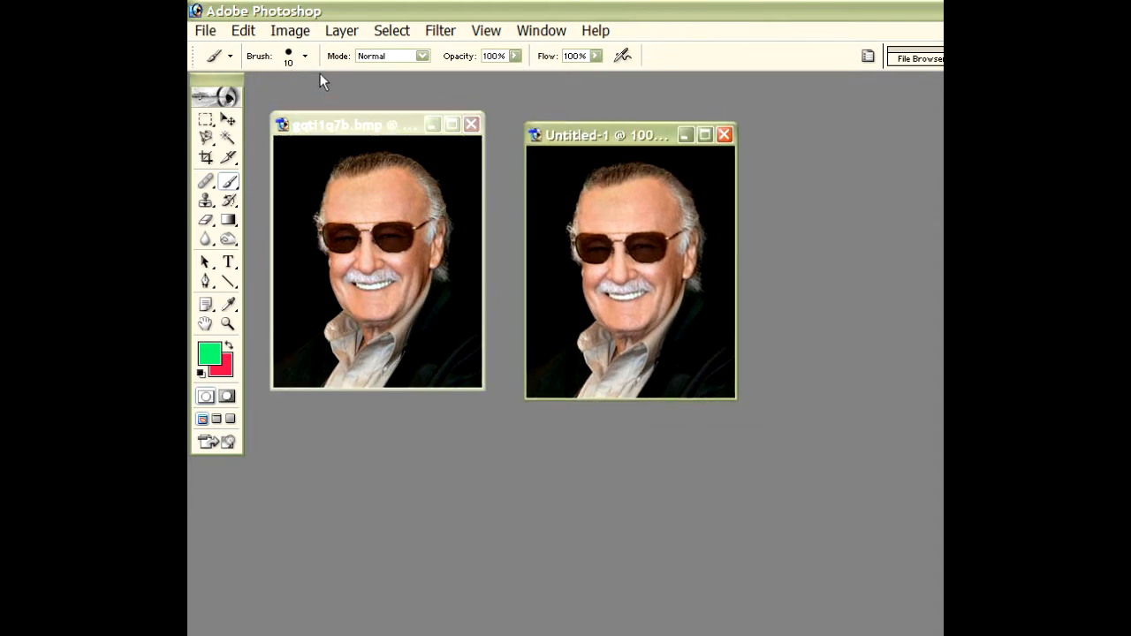
- Enlarge the Untitled-1 portrait copy and list the Image > Adjustments commands
{"action": "left_click", "coordinate": [290, 30]}
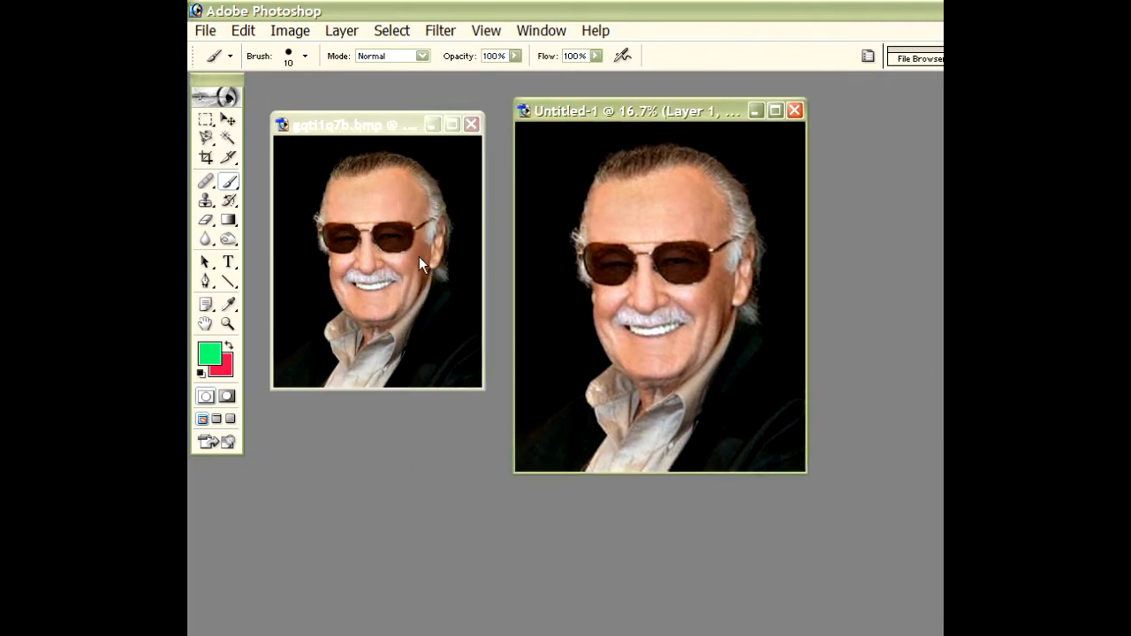
{"action": "left_click", "coordinate": [372, 124]}
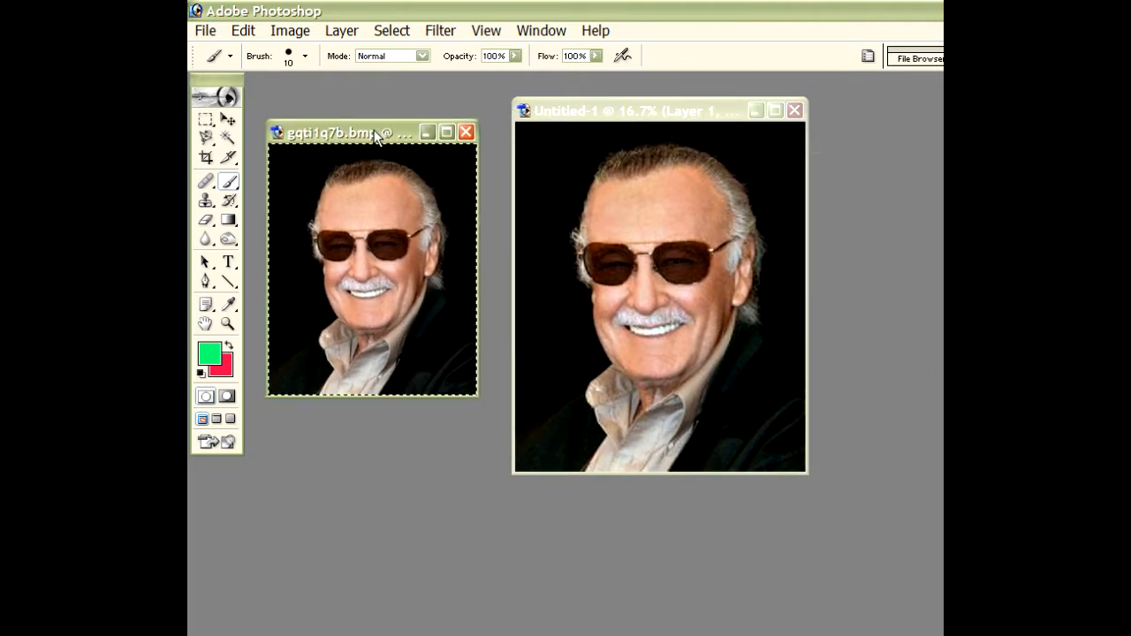
{"action": "left_click", "coordinate": [290, 30]}
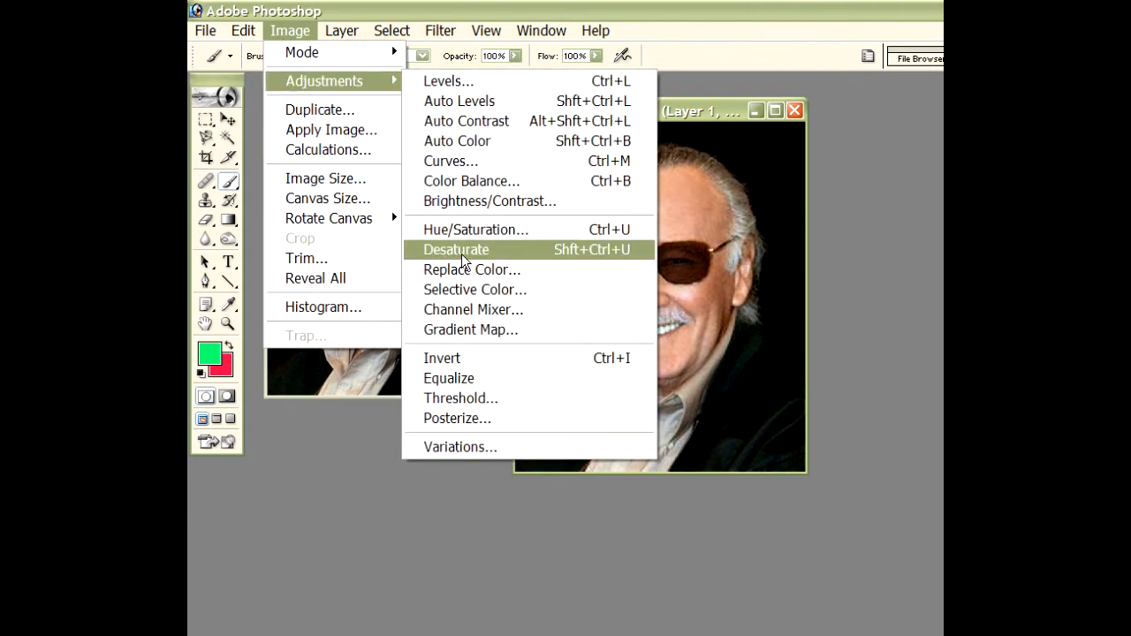
- Desaturate the copied portrait and raise Brightness/Contrast to about +47 for a stark look
{"action": "left_click", "coordinate": [456, 249]}
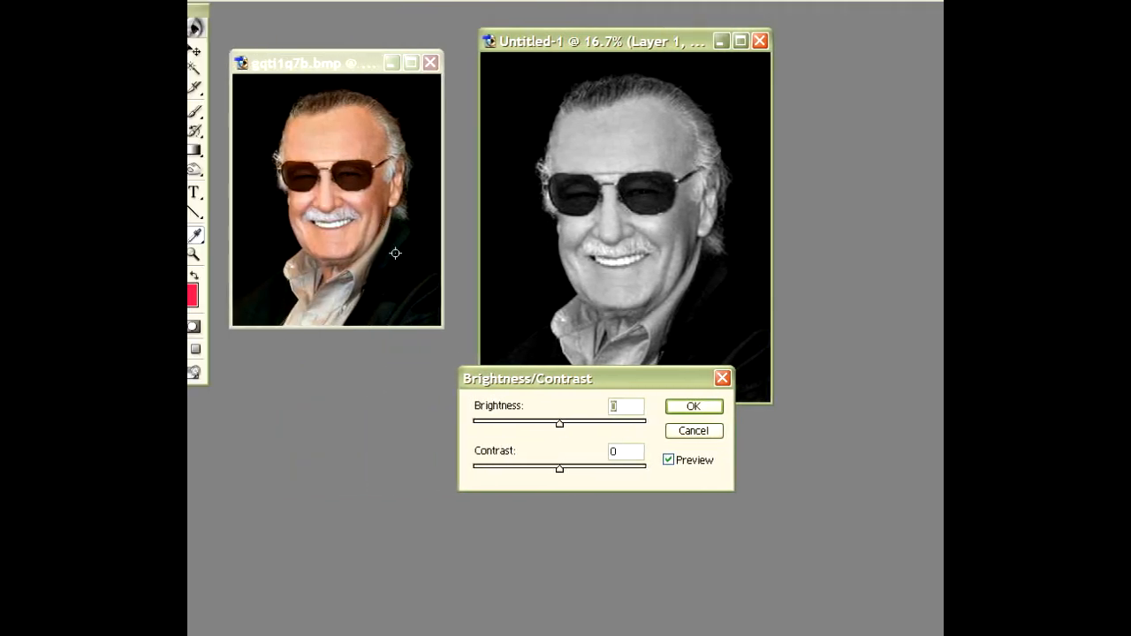
{"action": "left_click_drag", "start_coordinate": [559, 421], "coordinate": [587, 421]}
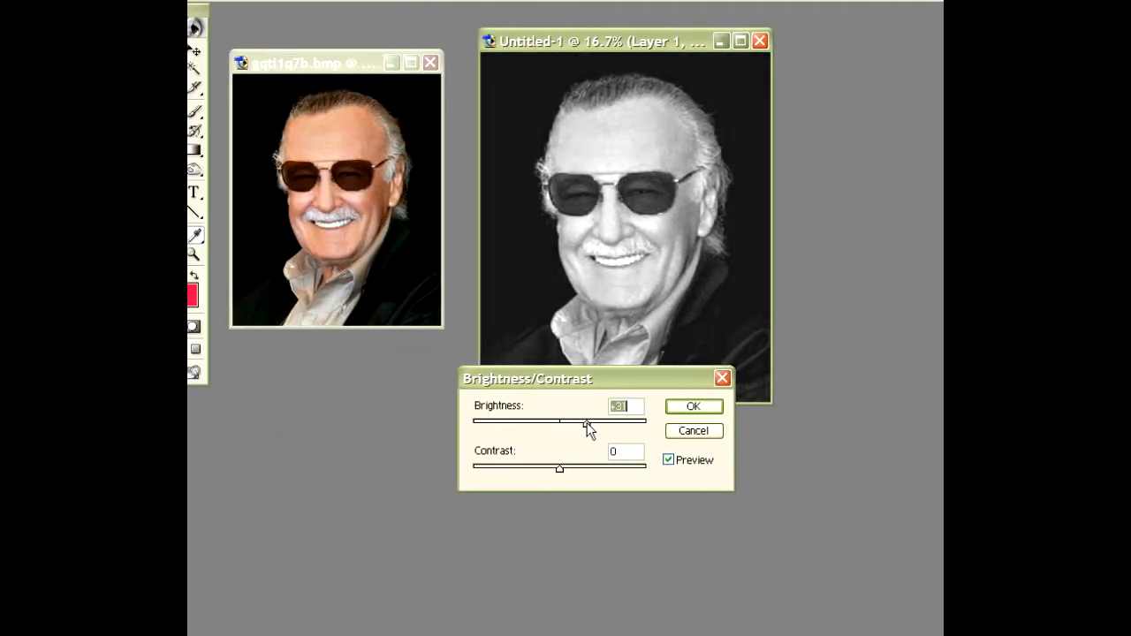
{"action": "left_click_drag", "start_coordinate": [558, 467], "coordinate": [583, 466]}
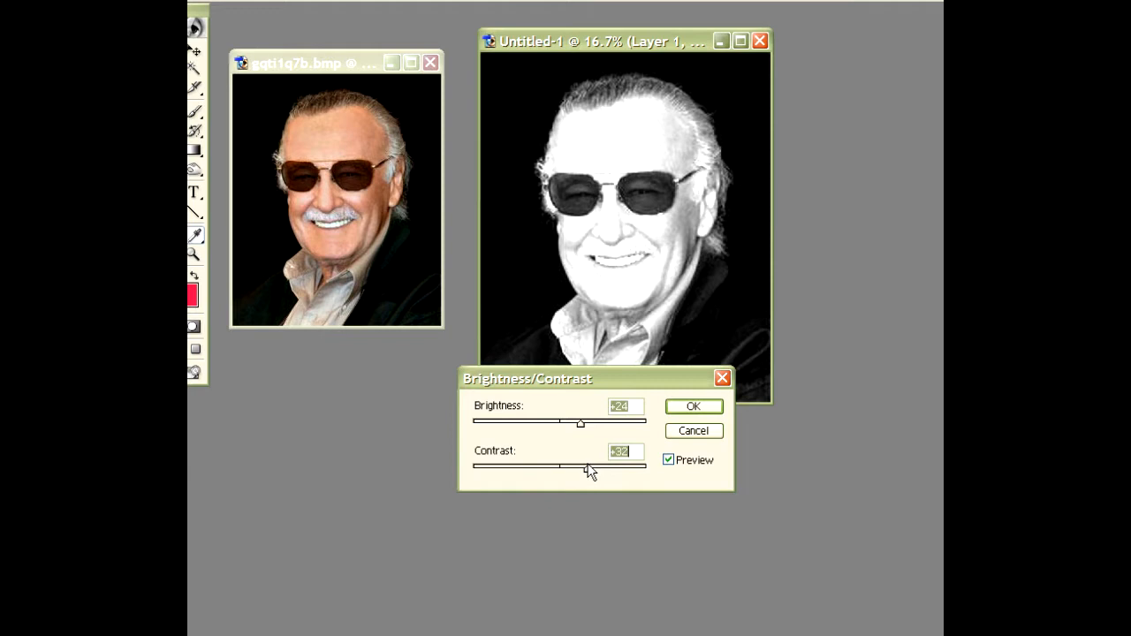
{"action": "left_click_drag", "start_coordinate": [580, 422], "coordinate": [557, 423]}
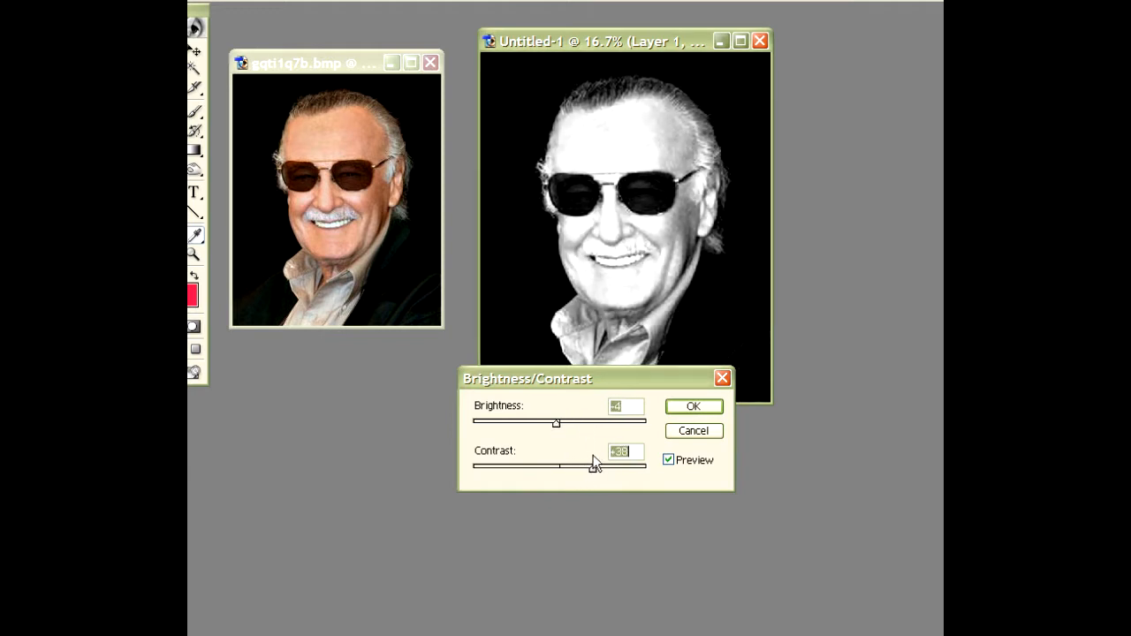
{"action": "left_click_drag", "start_coordinate": [592, 467], "coordinate": [601, 467]}
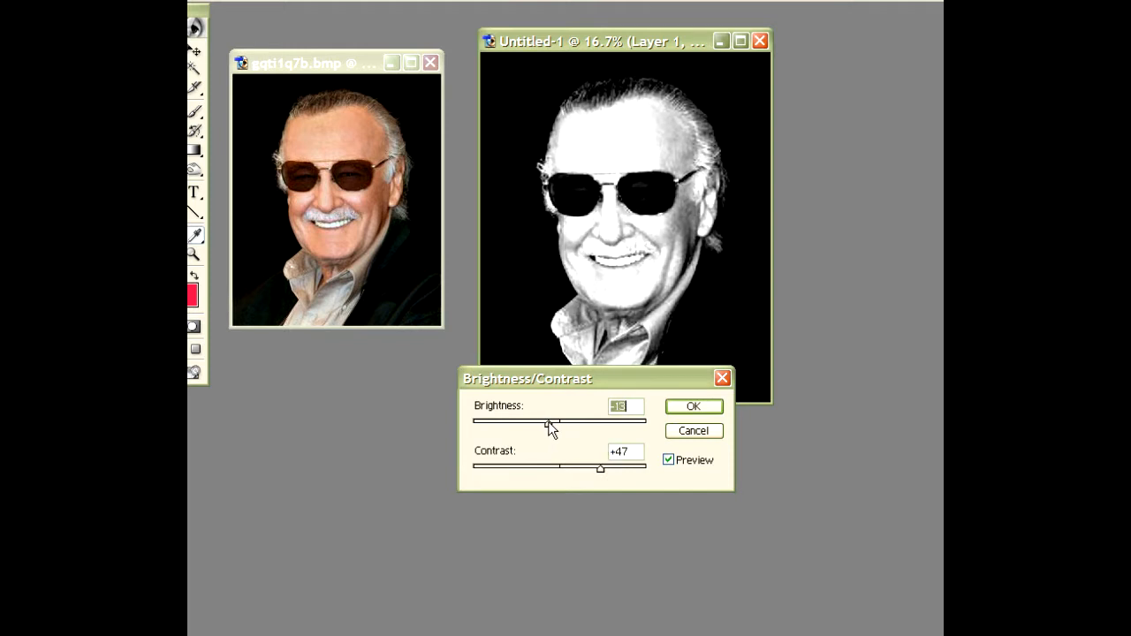
{"action": "left_click", "coordinate": [405, 30]}
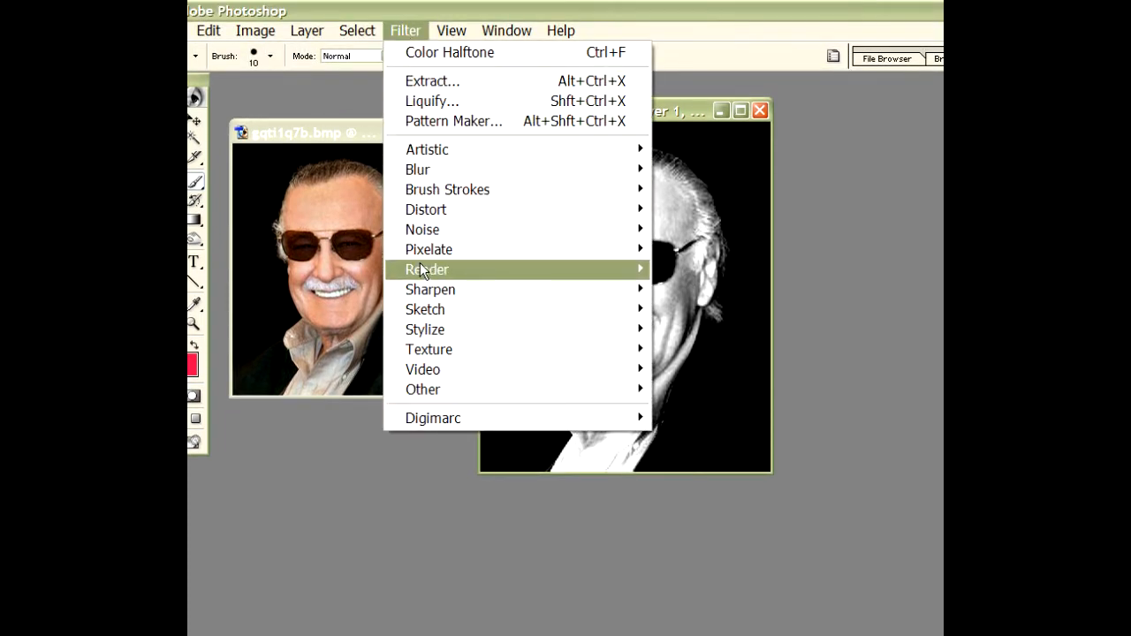
- Apply Color Halftone with all four channel angles at 45 and Max Radius 30
{"action": "left_click", "coordinate": [449, 53]}
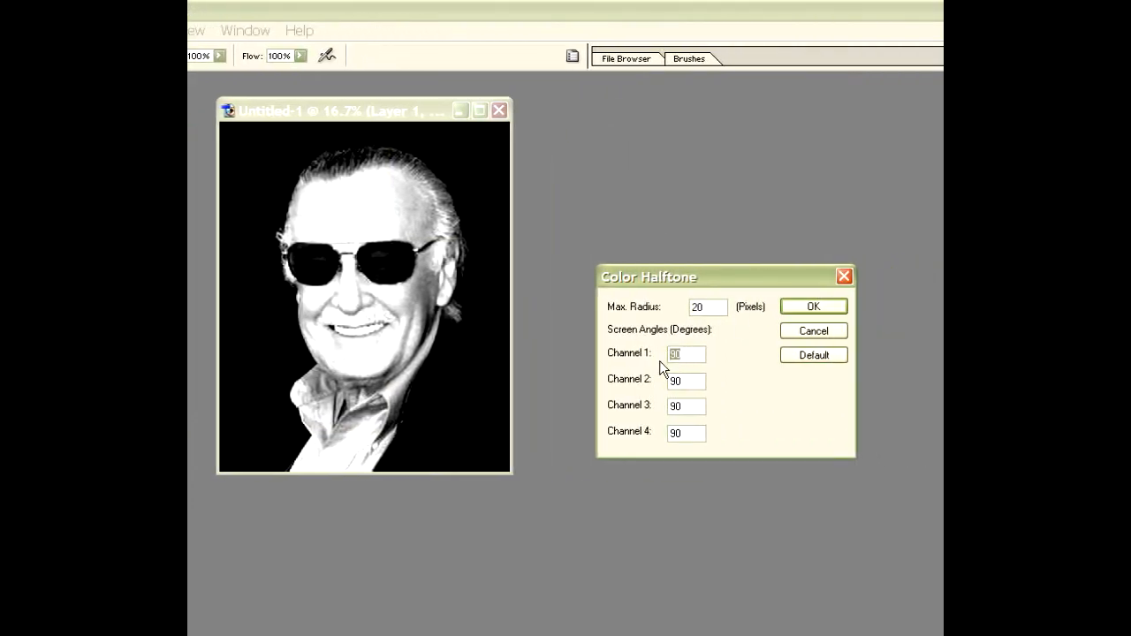
{"action": "type", "text": "45"}
{"action": "left_click", "coordinate": [685, 434]}
{"action": "type", "text": "4"}
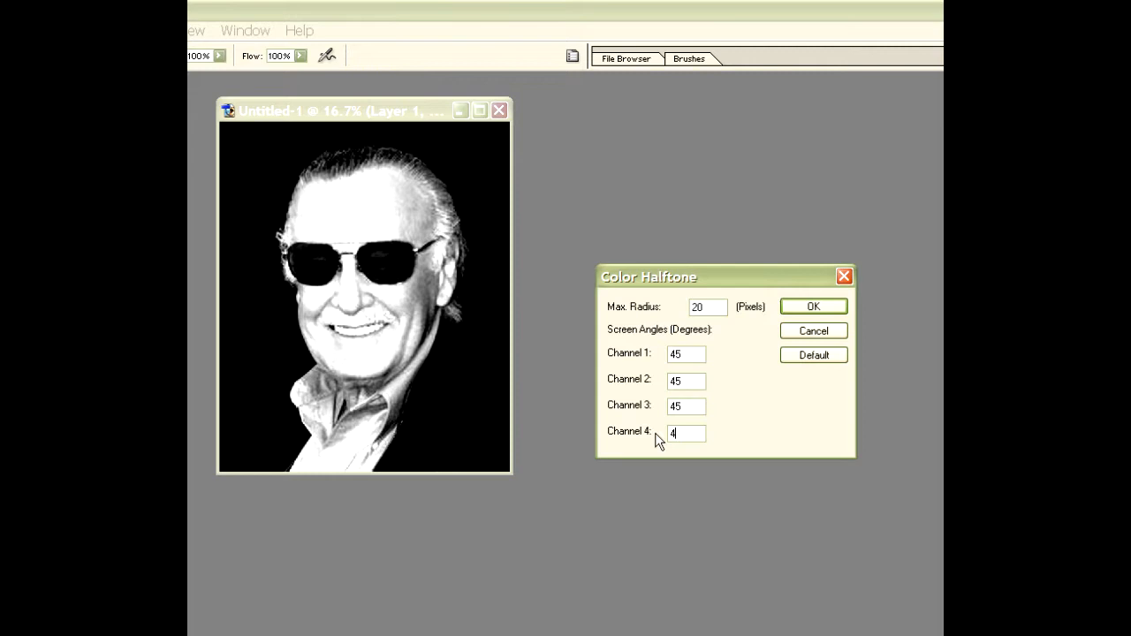
{"action": "type", "text": "5"}
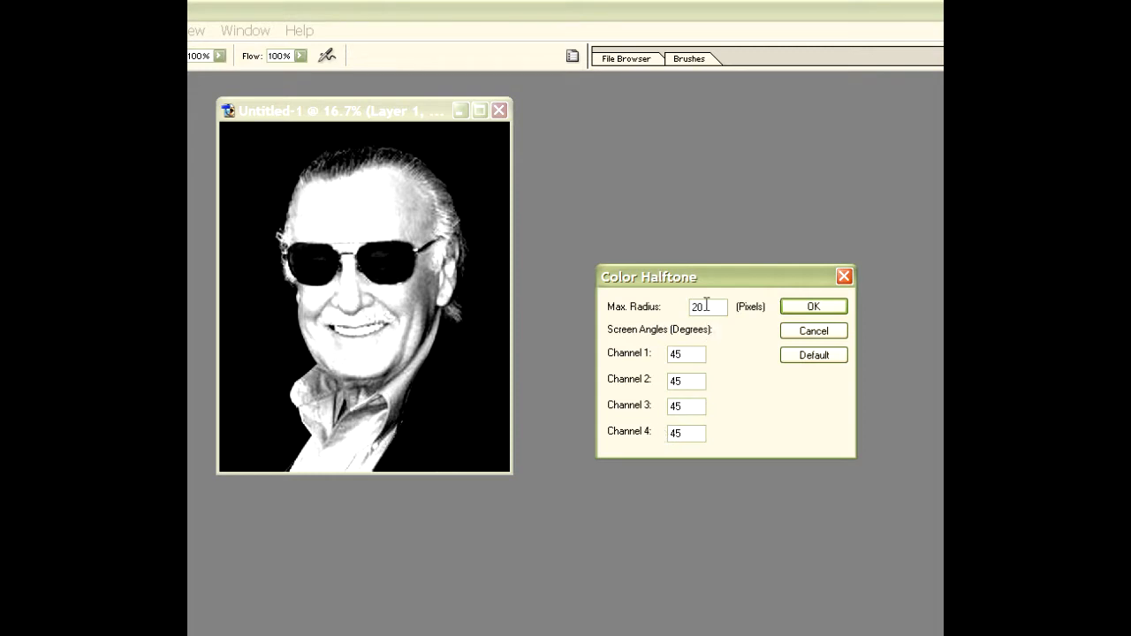
{"action": "triple_click", "coordinate": [704, 306]}
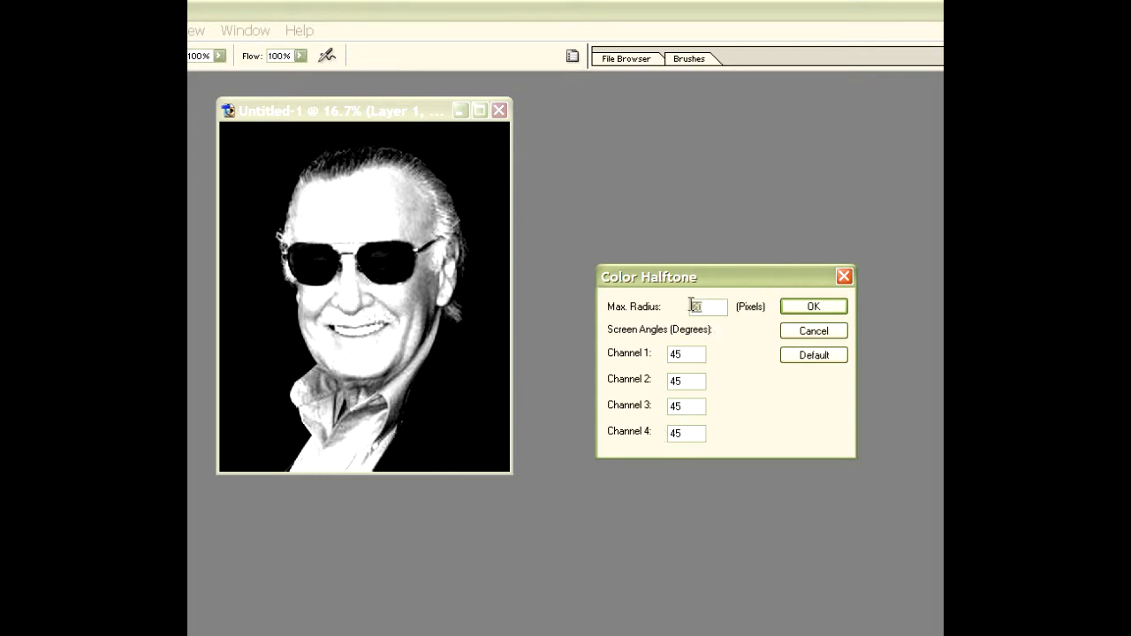
{"action": "type", "text": "30"}
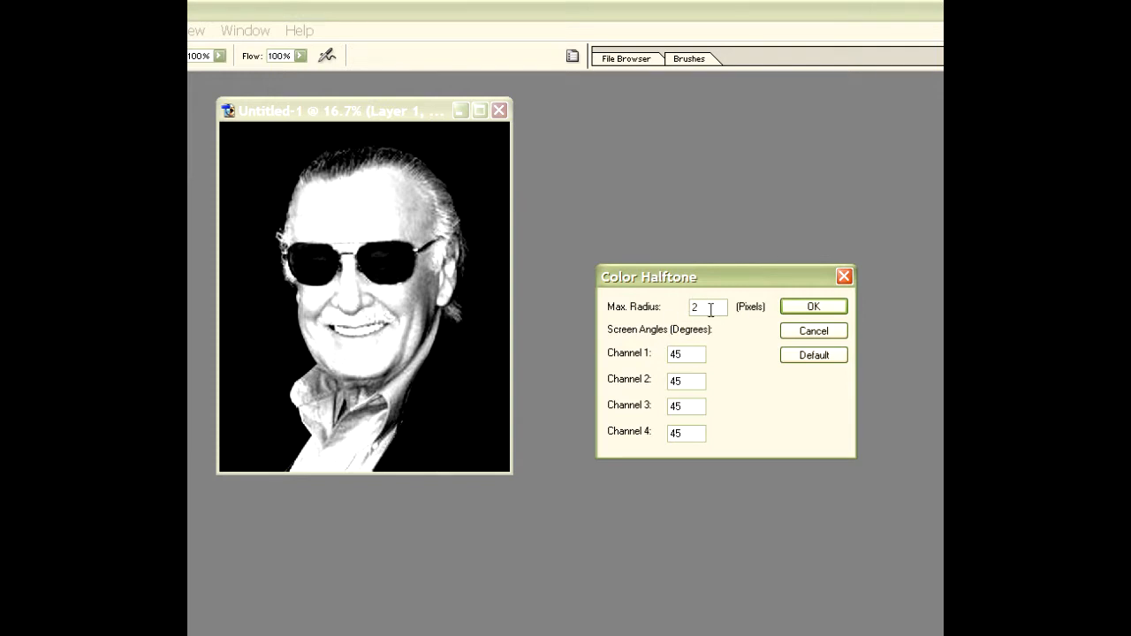
{"action": "left_click", "coordinate": [813, 305]}
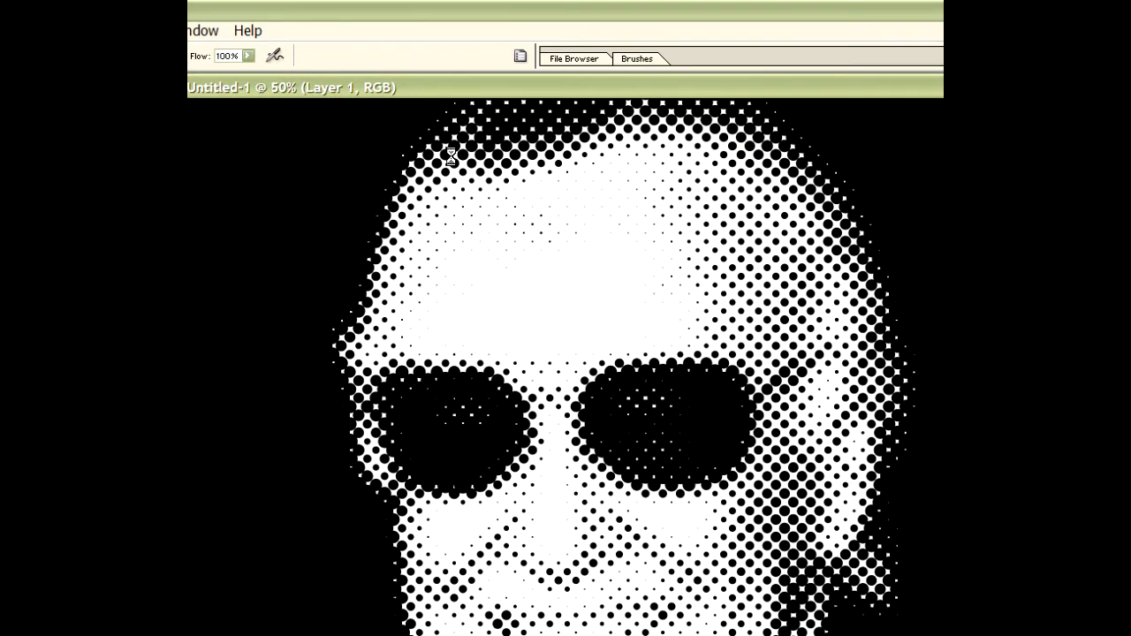
{"action": "mouse_move", "coordinate": [544, 160]}
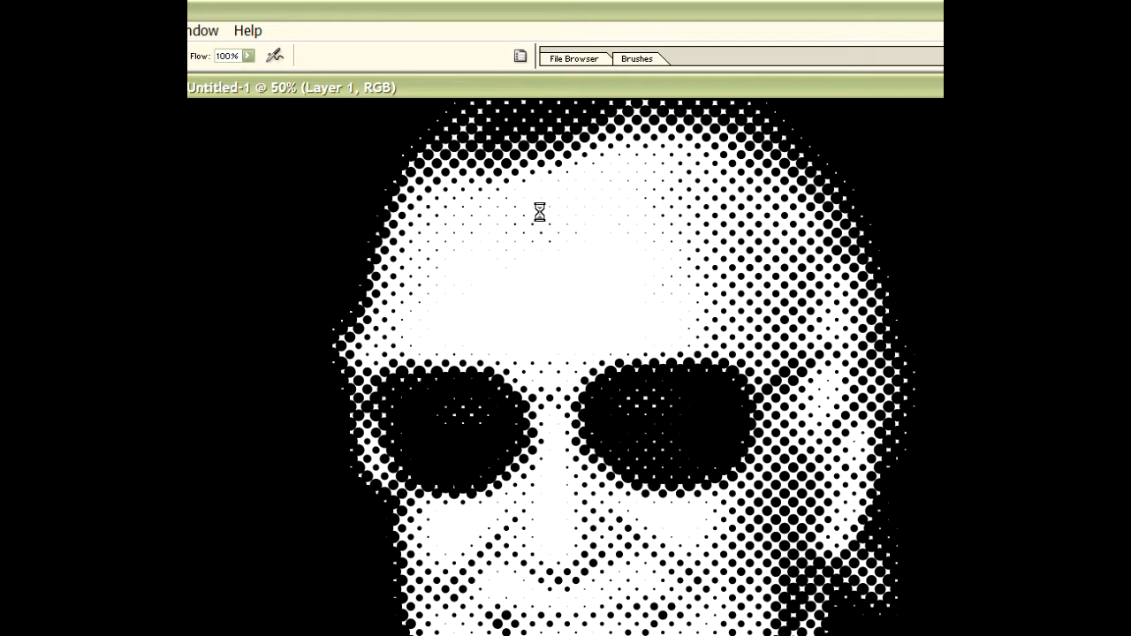
{"action": "mouse_move", "coordinate": [545, 220]}
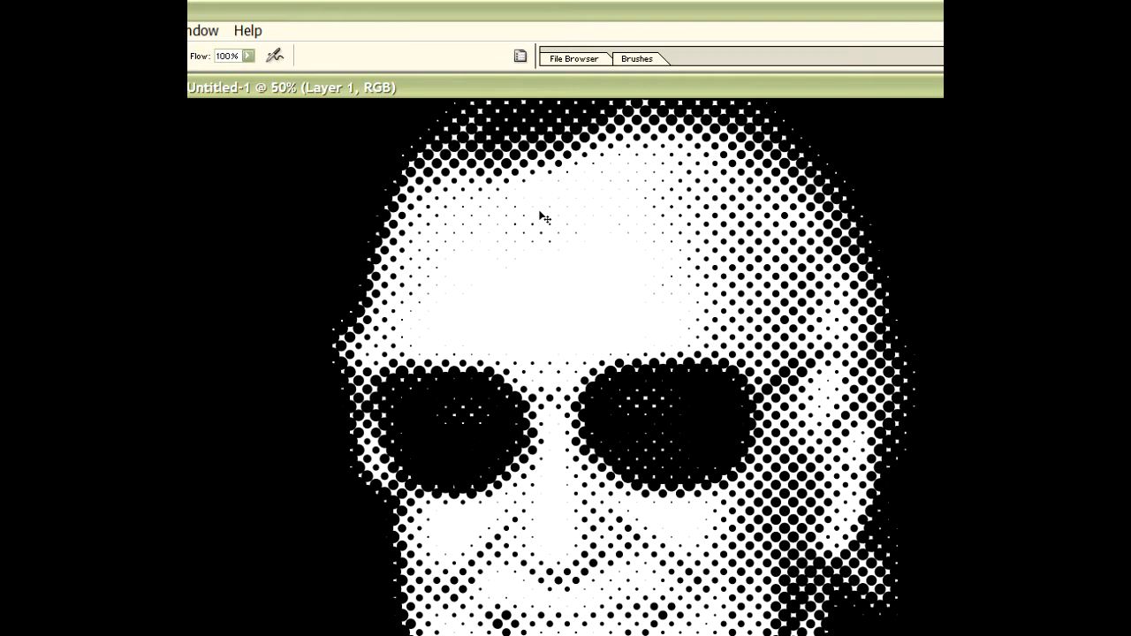
- Undo the halftone and reopen Color Halftone to reapply it with a coarser radius
{"action": "left_click", "coordinate": [372, 30]}
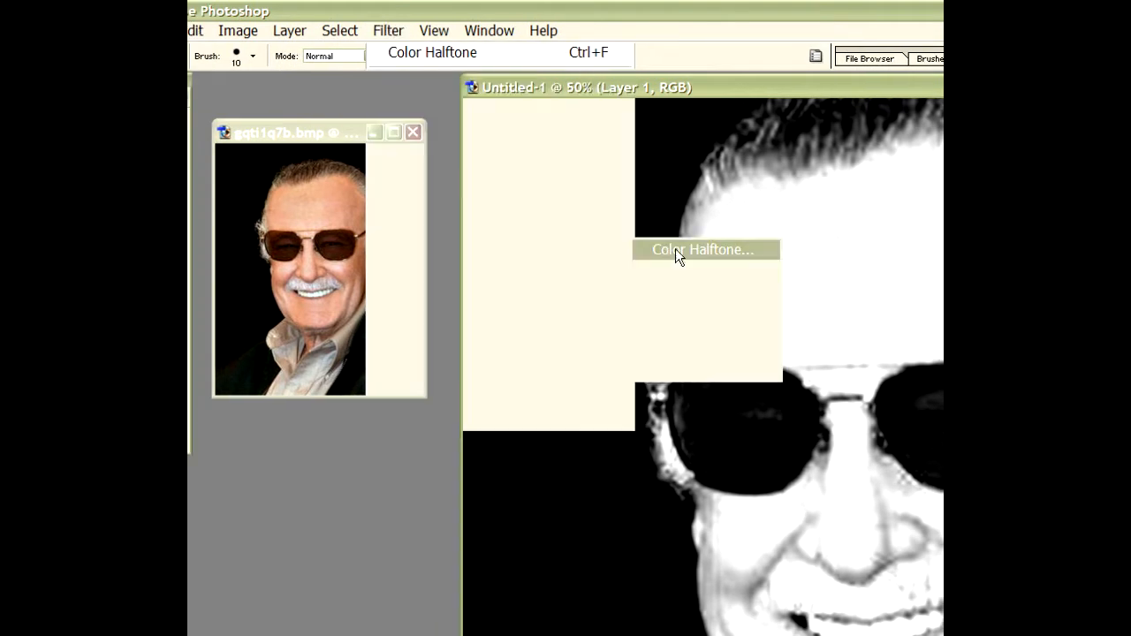
{"action": "left_click", "coordinate": [704, 249]}
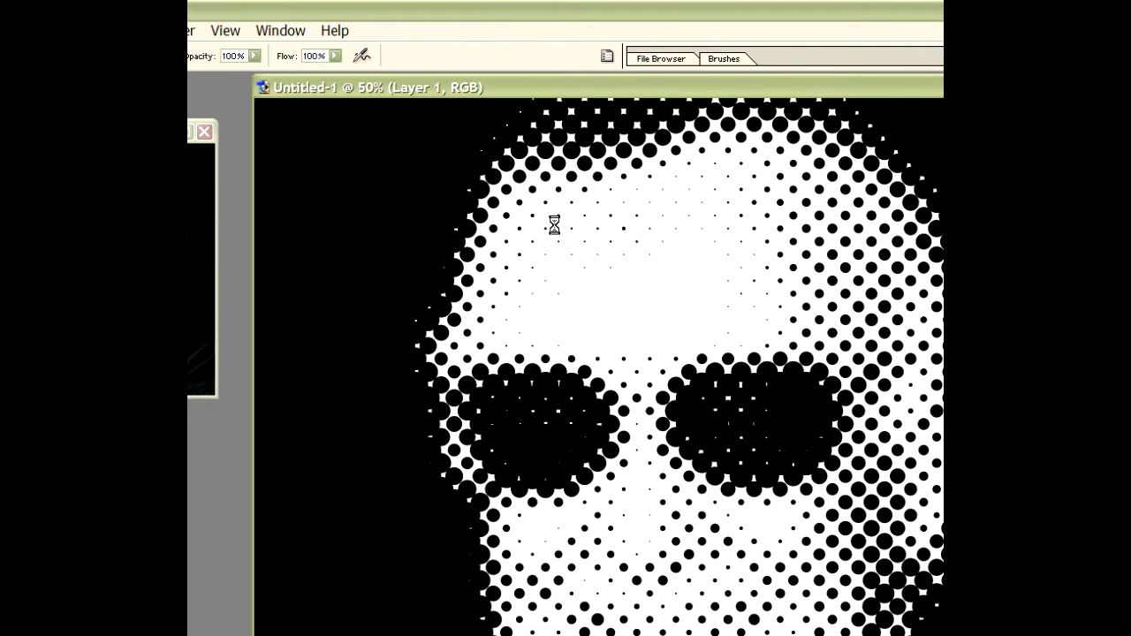
{"action": "mouse_move", "coordinate": [486, 182]}
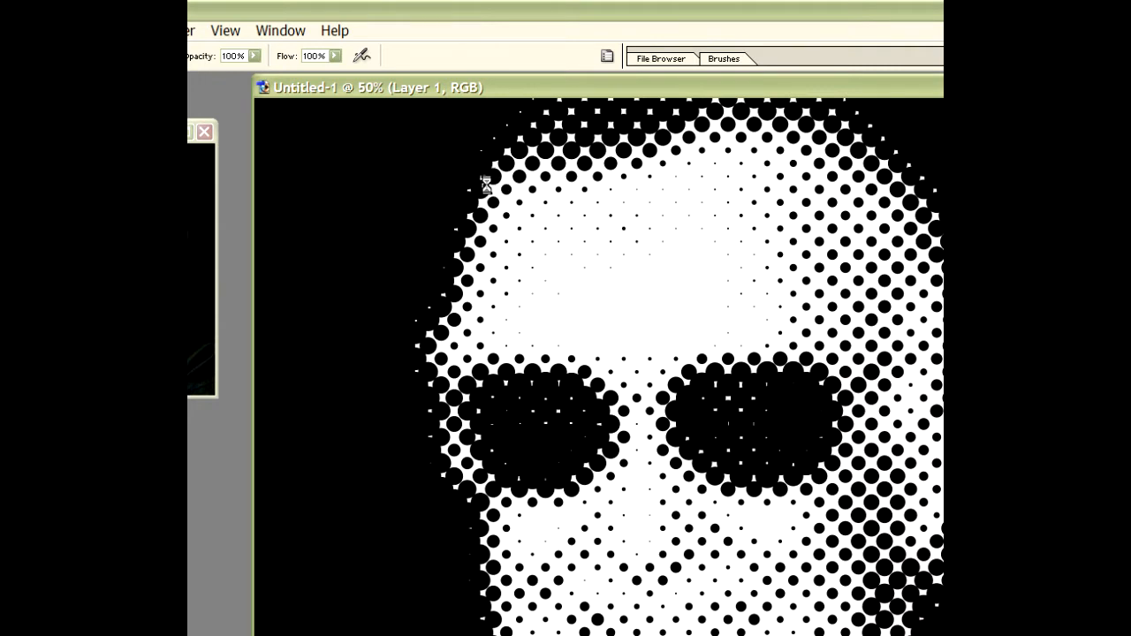
{"action": "mouse_move", "coordinate": [550, 156]}
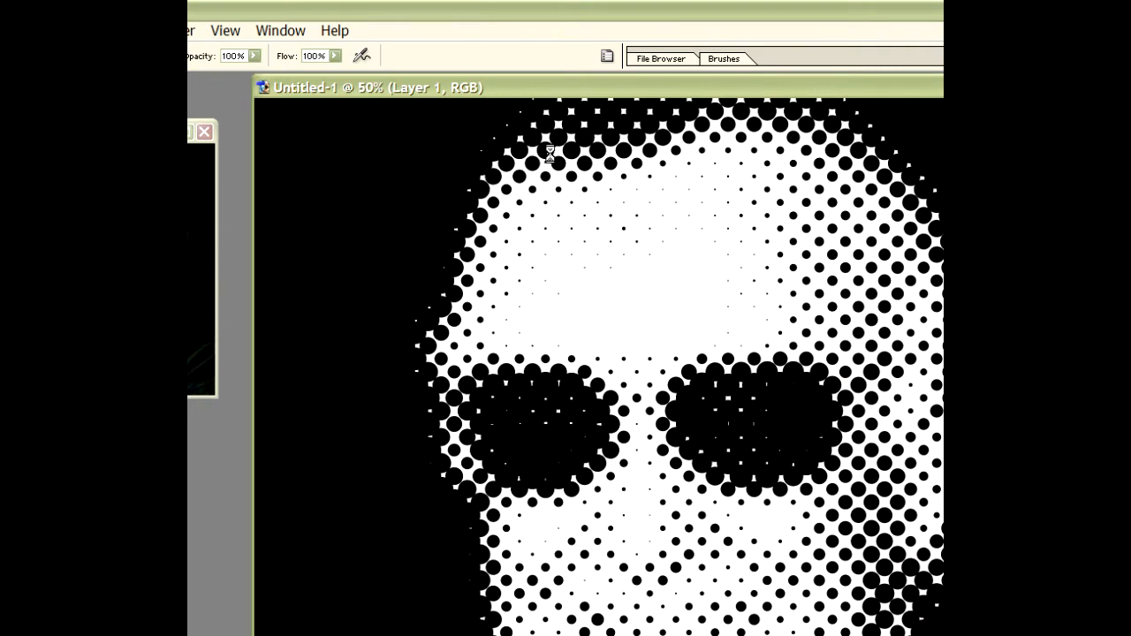
{"action": "mouse_move", "coordinate": [675, 151]}
{"action": "type", "text": "40"}
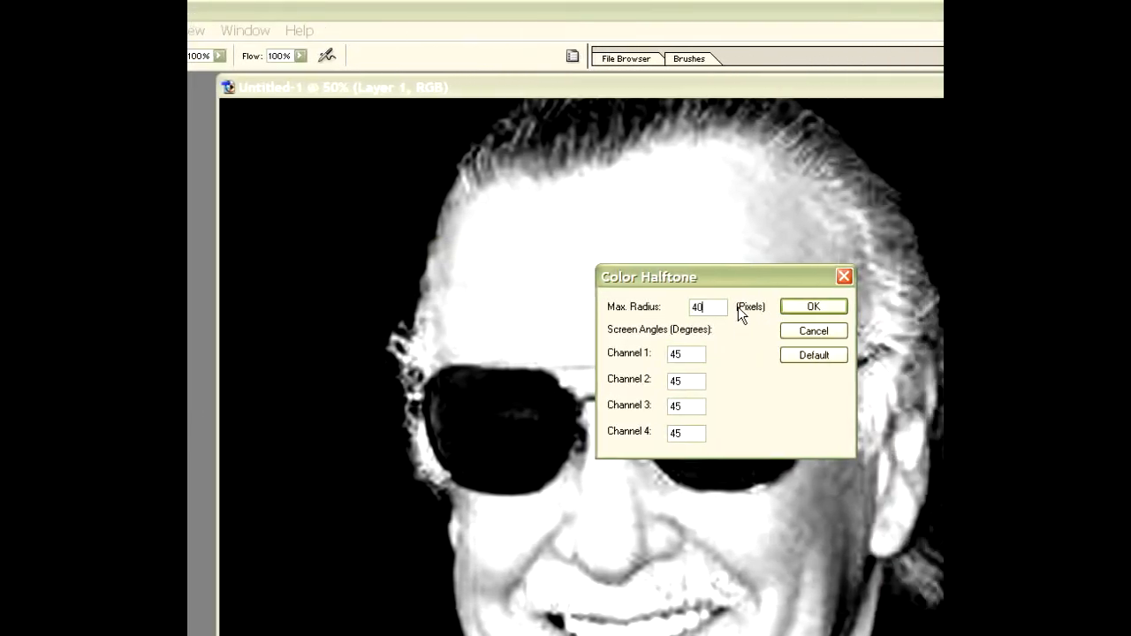
- Confirm the coarser Color Halftone, turning the face into large black dots
{"action": "left_click", "coordinate": [813, 306]}
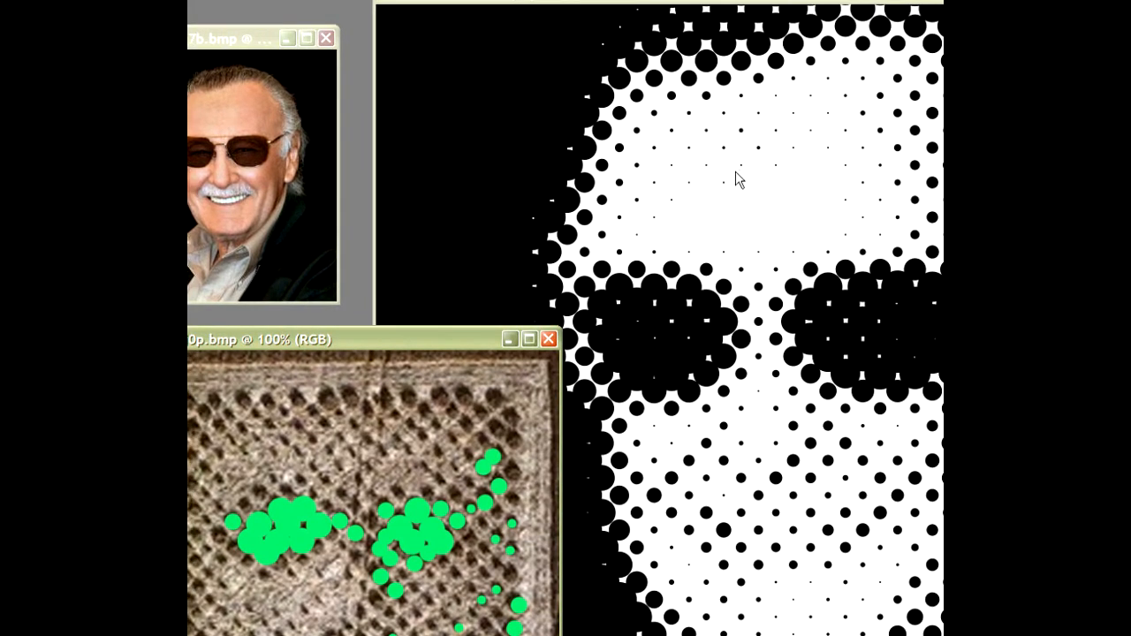
{"action": "mouse_move", "coordinate": [610, 272]}
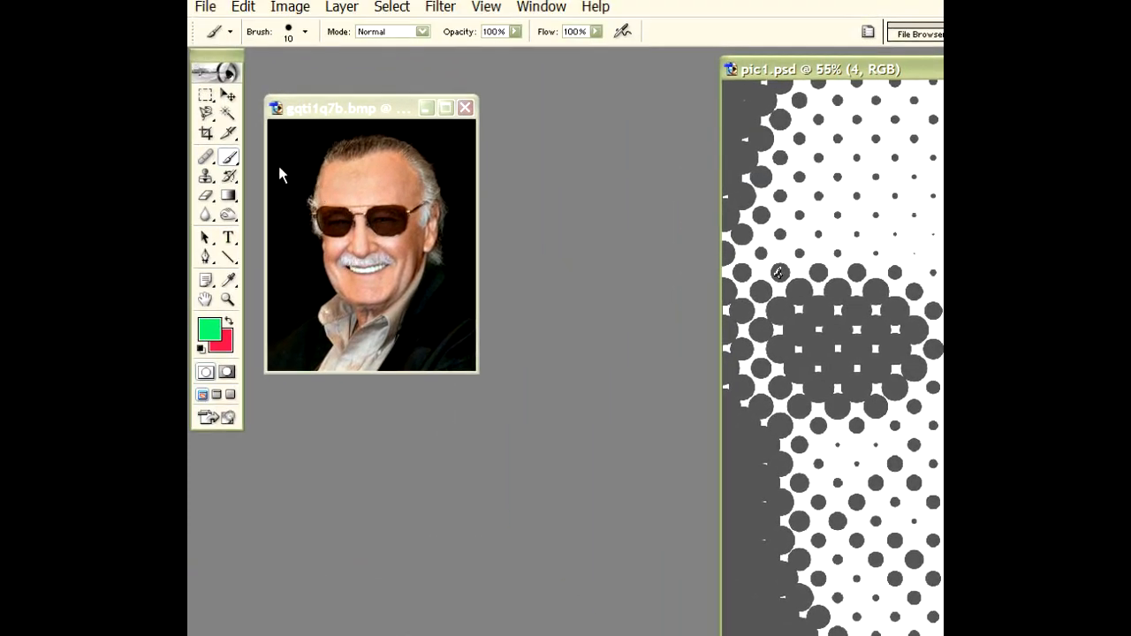
- Select a rectangle around the face in the small original photo with the Rectangular Marquee
{"action": "left_click", "coordinate": [205, 120]}
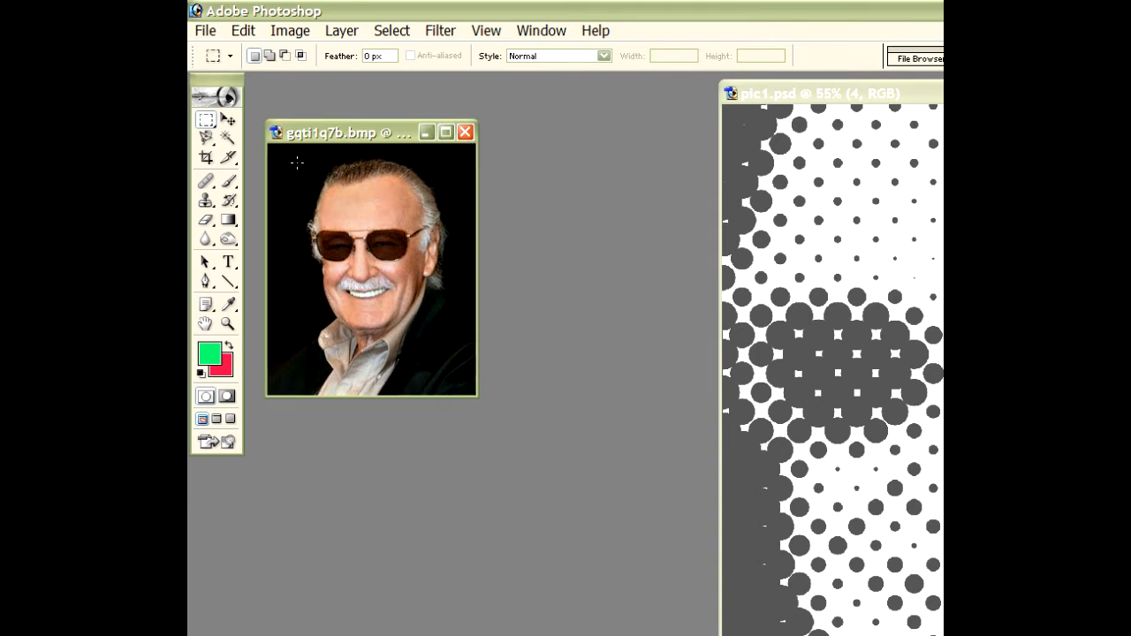
{"action": "left_click_drag", "start_coordinate": [315, 168], "coordinate": [392, 256]}
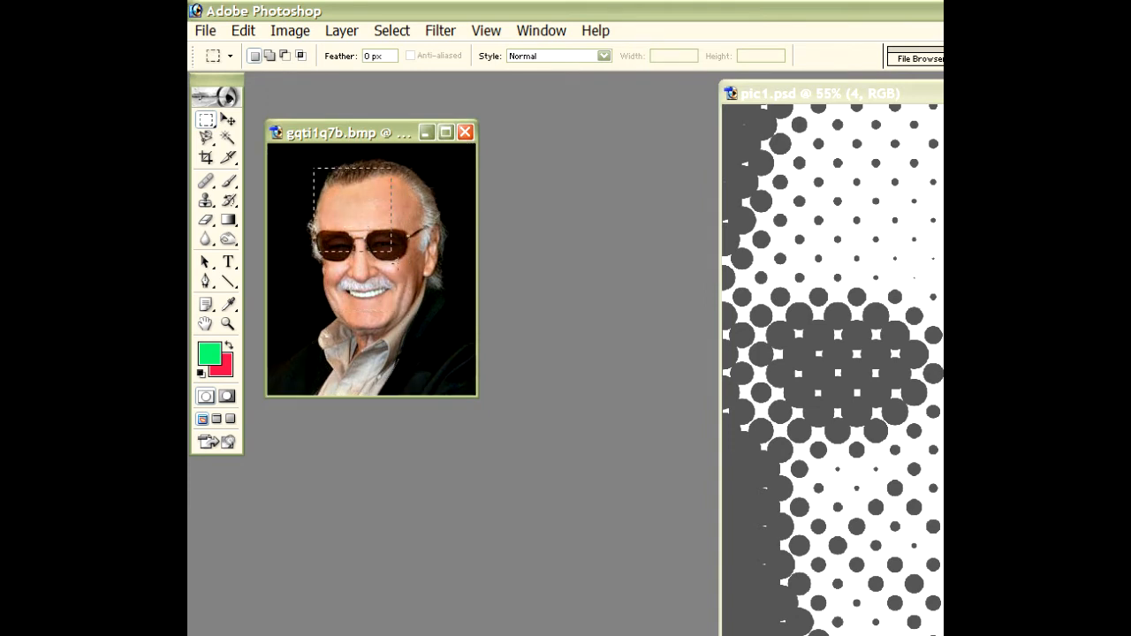
{"action": "left_click_drag", "start_coordinate": [316, 169], "coordinate": [435, 328]}
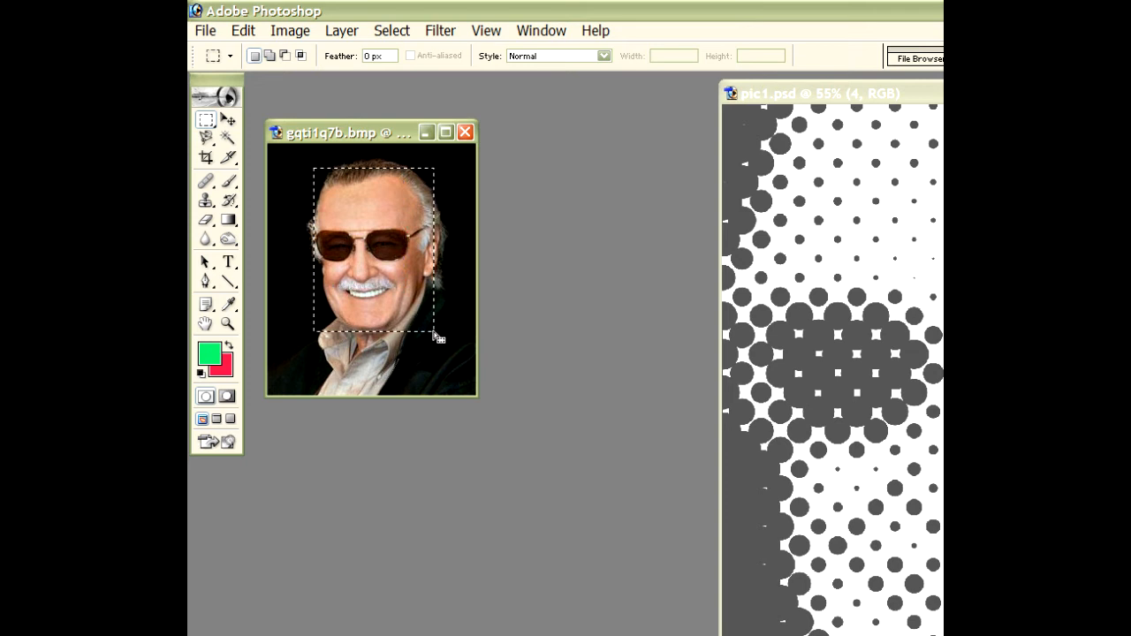
{"action": "left_click", "coordinate": [290, 30]}
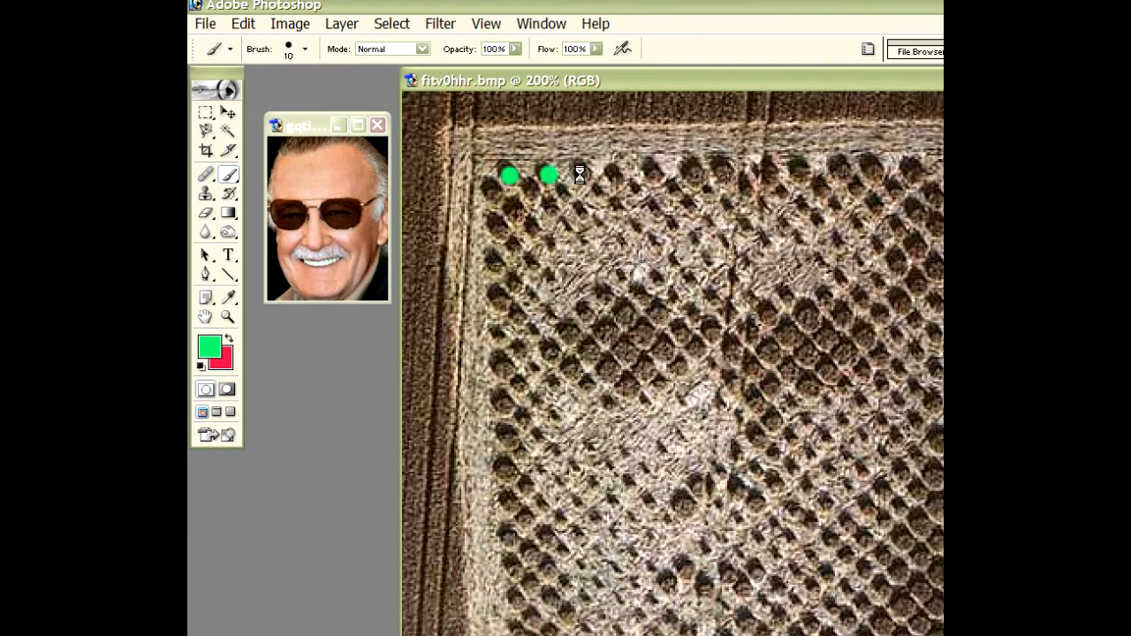
- Paint green brush dots over the top-row circles of the crop circle image
{"action": "left_click_drag", "start_coordinate": [548, 177], "coordinate": [716, 176]}
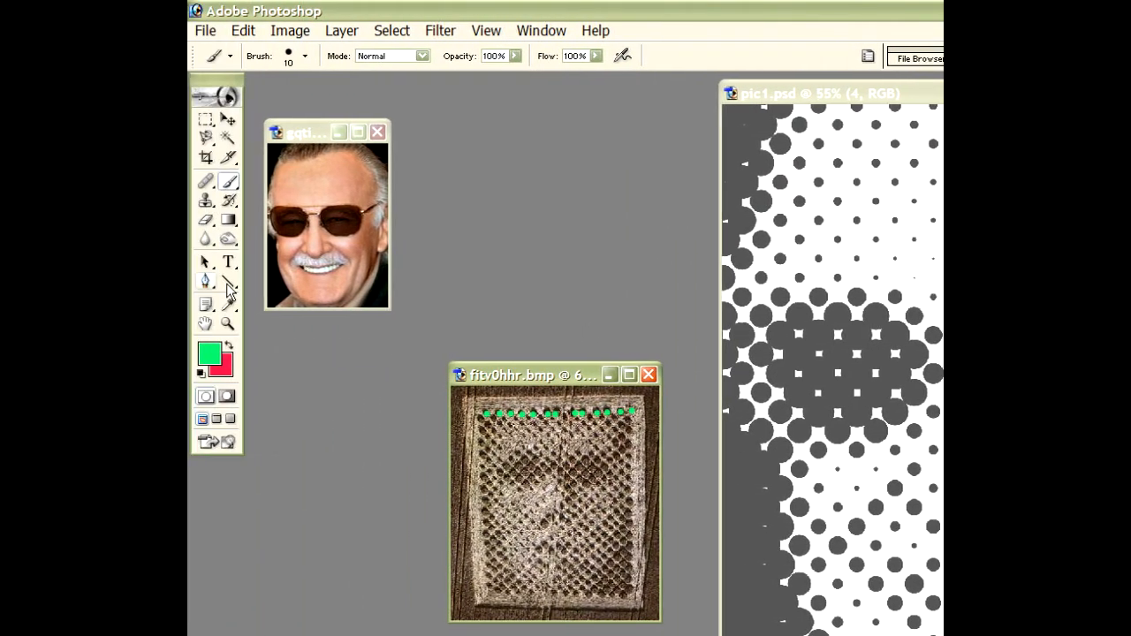
{"action": "mouse_move", "coordinate": [230, 182]}
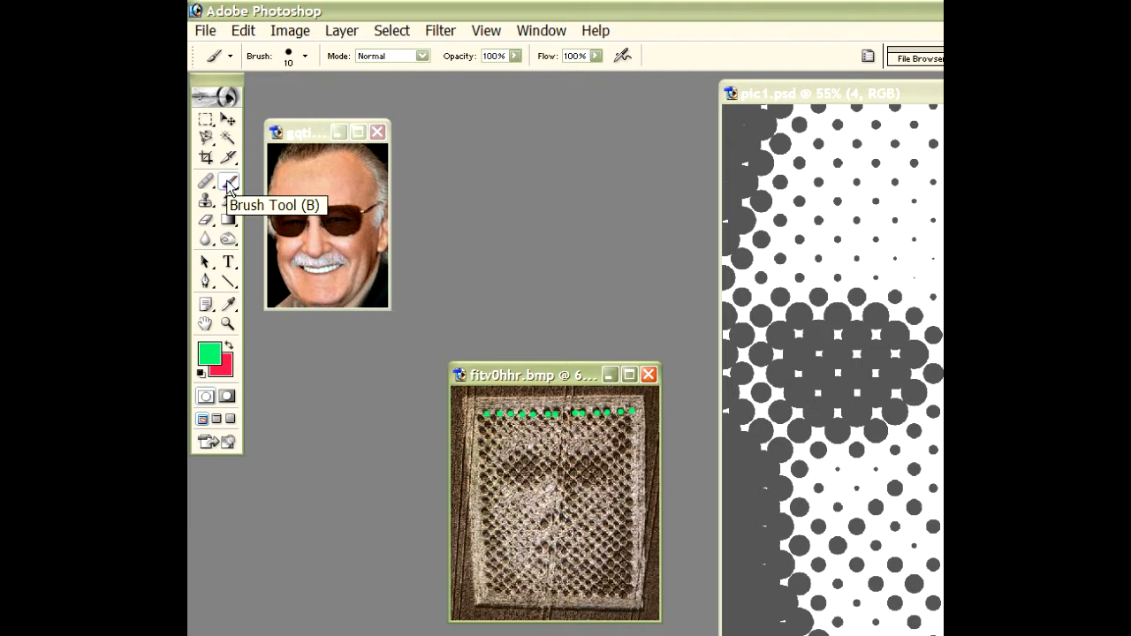
{"action": "scroll", "scroll_direction": "down", "scroll_amount": 3}
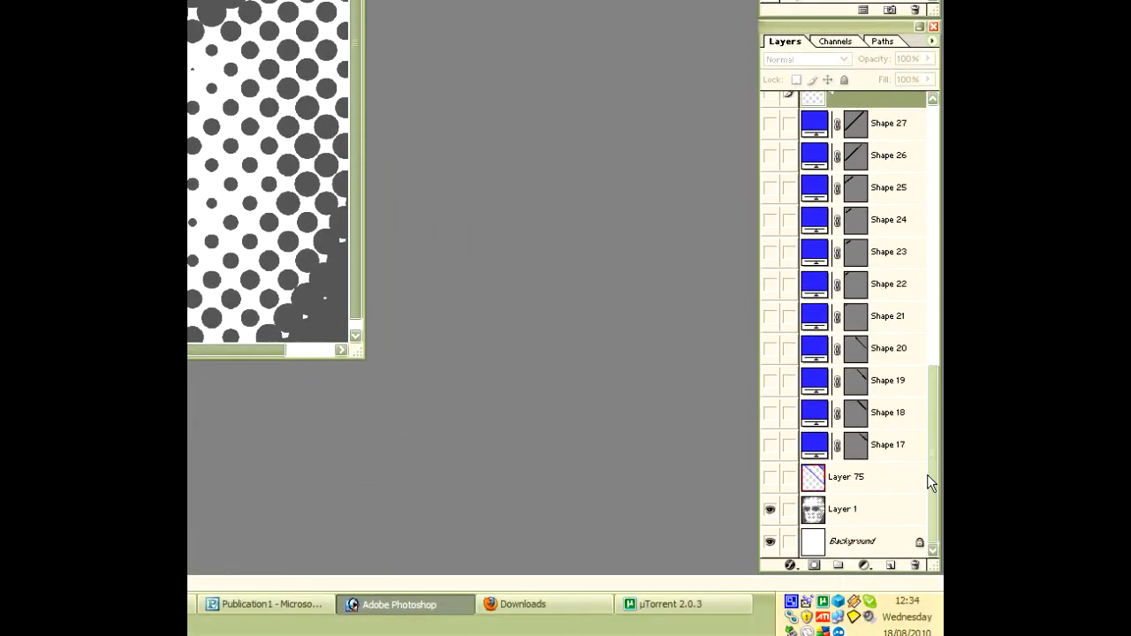
- Show the shape and number layers so blue diagonals and green 4 and 5 overlay the face
{"action": "left_click", "coordinate": [771, 509]}
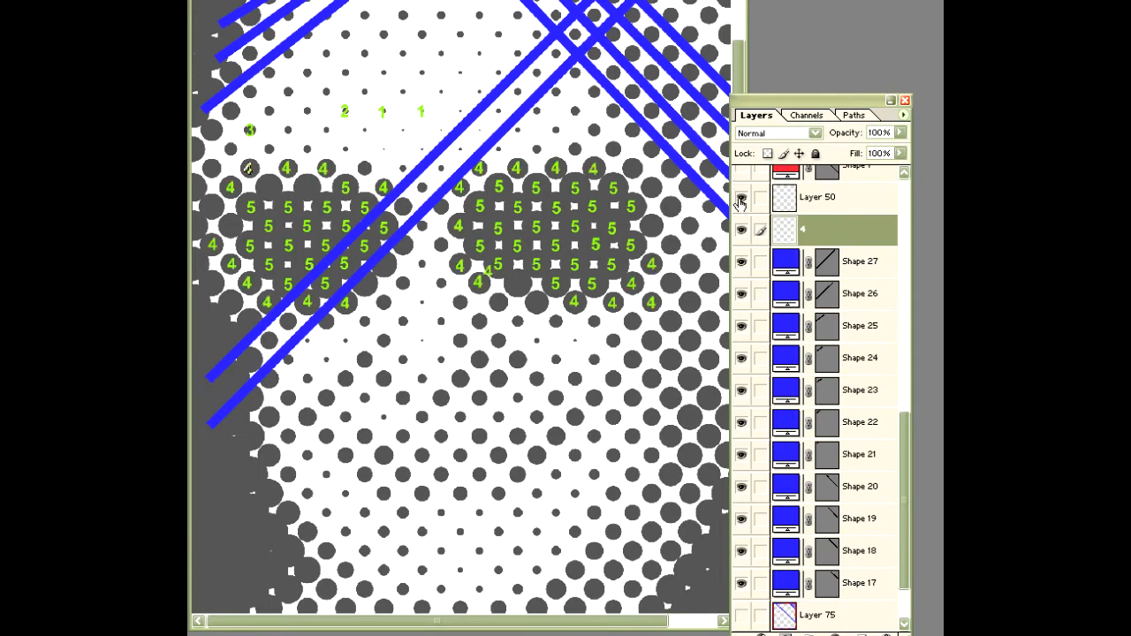
- Show Layer 76 and the number text layer, labelling the top and right grid edges
{"action": "left_click", "coordinate": [742, 197]}
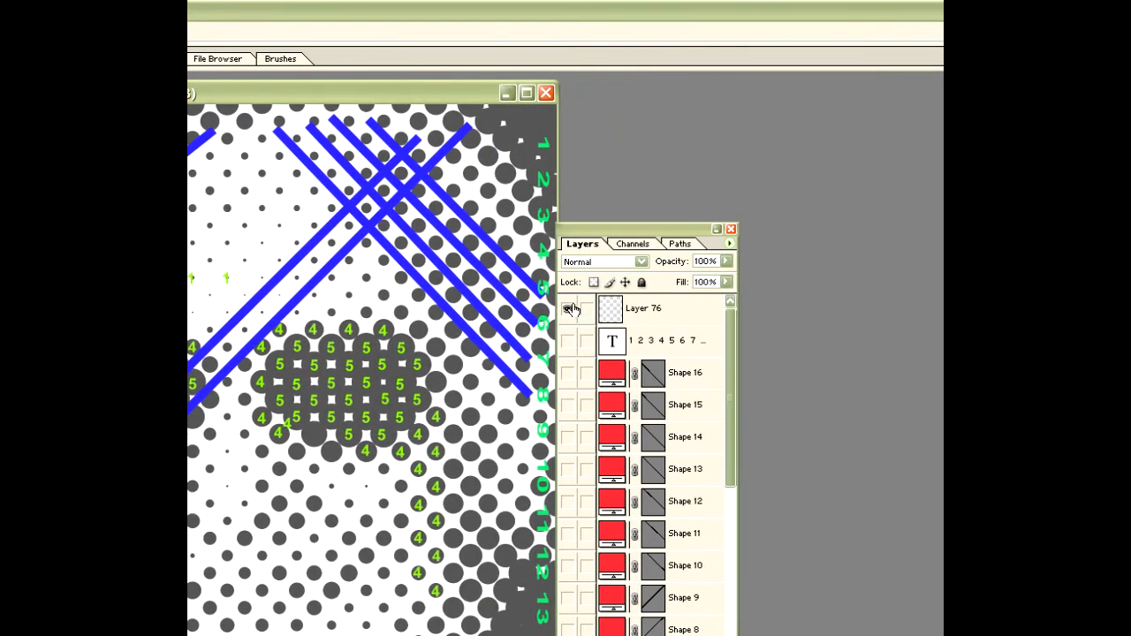
{"action": "left_click", "coordinate": [567, 308]}
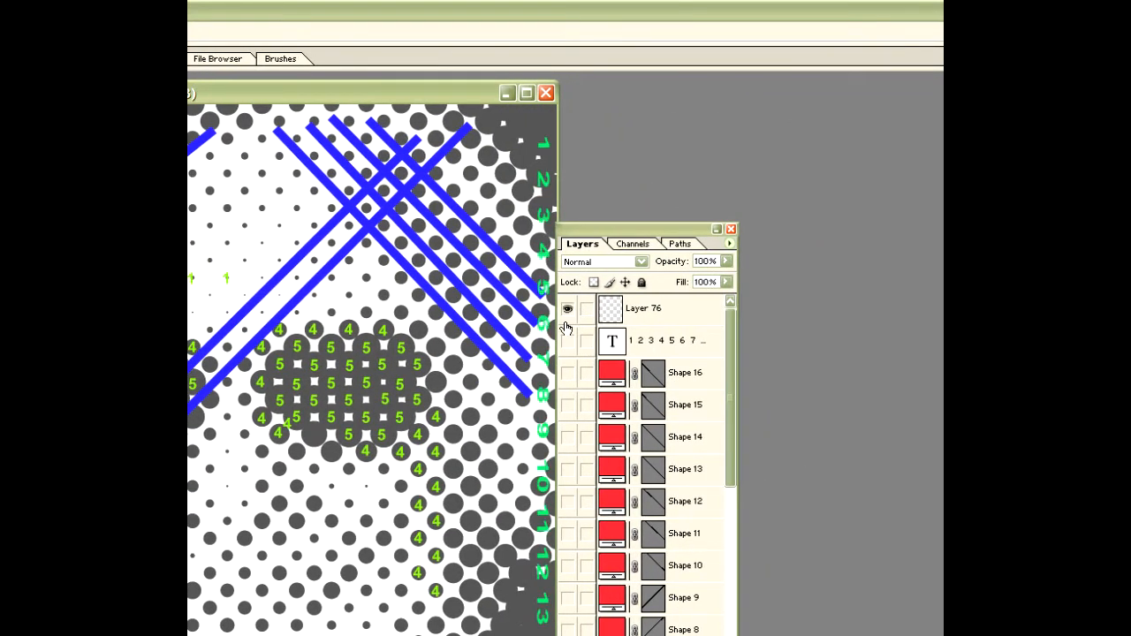
{"action": "mouse_move", "coordinate": [568, 343]}
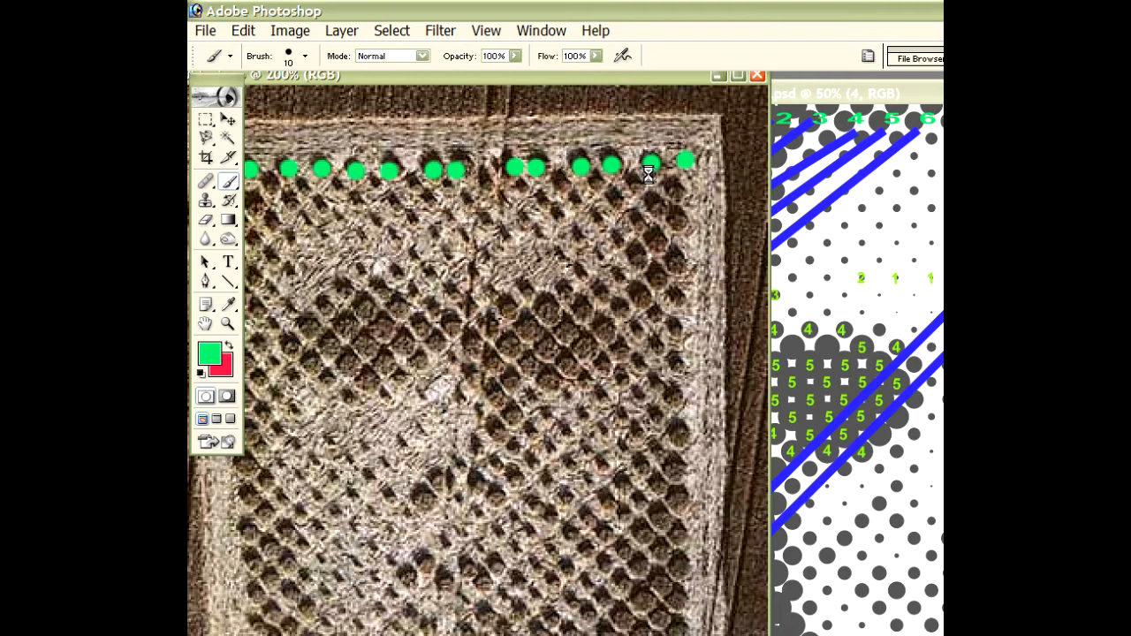
{"action": "mouse_move", "coordinate": [672, 163]}
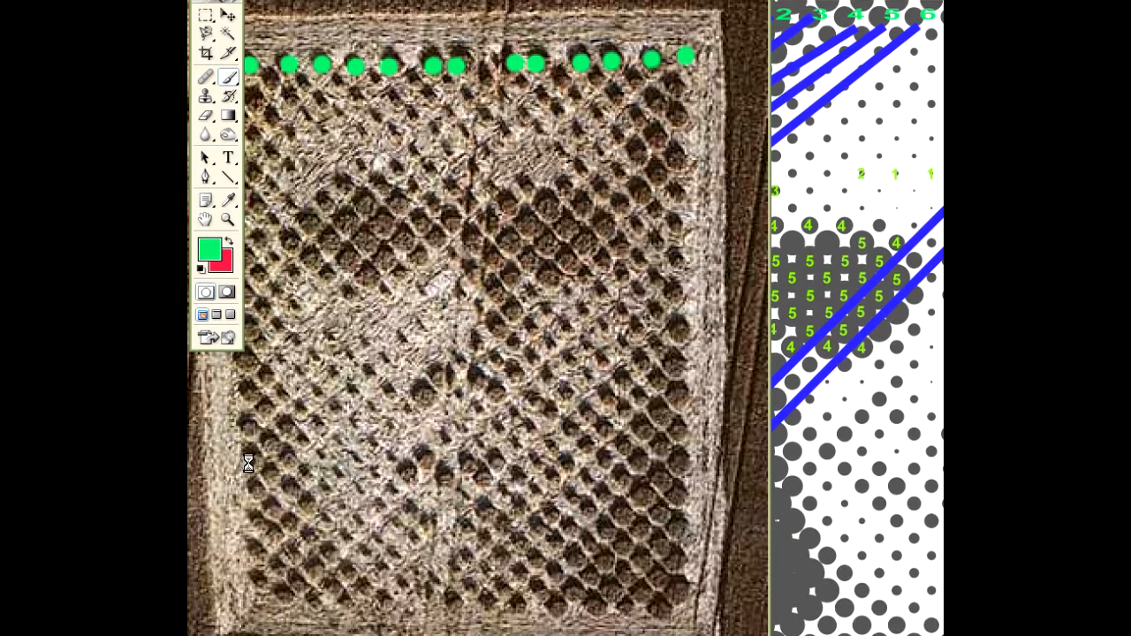
- Drag a broad green diagonal stroke across the crop circle image matching the grid lines
{"action": "left_click_drag", "start_coordinate": [248, 516], "coordinate": [676, 155]}
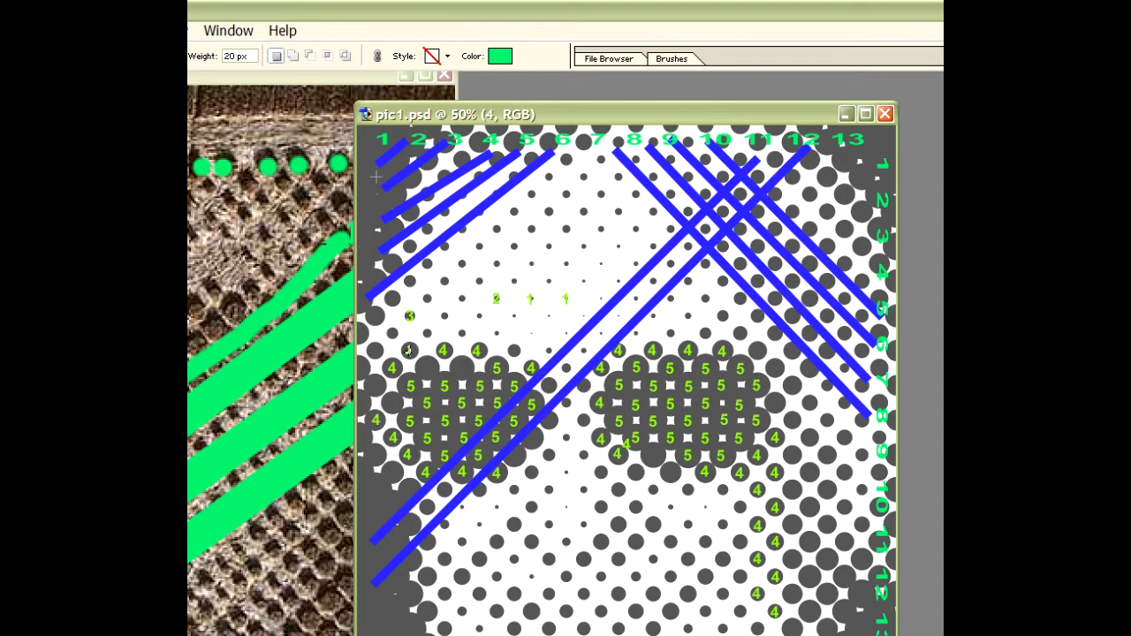
{"action": "mouse_move", "coordinate": [451, 188]}
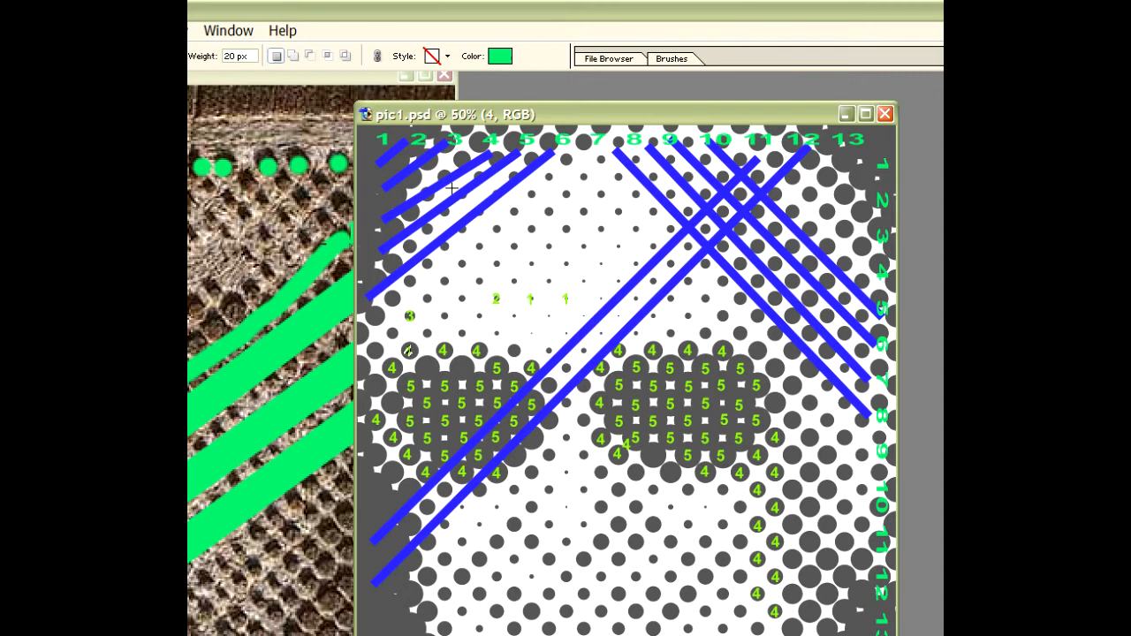
{"action": "mouse_move", "coordinate": [479, 209]}
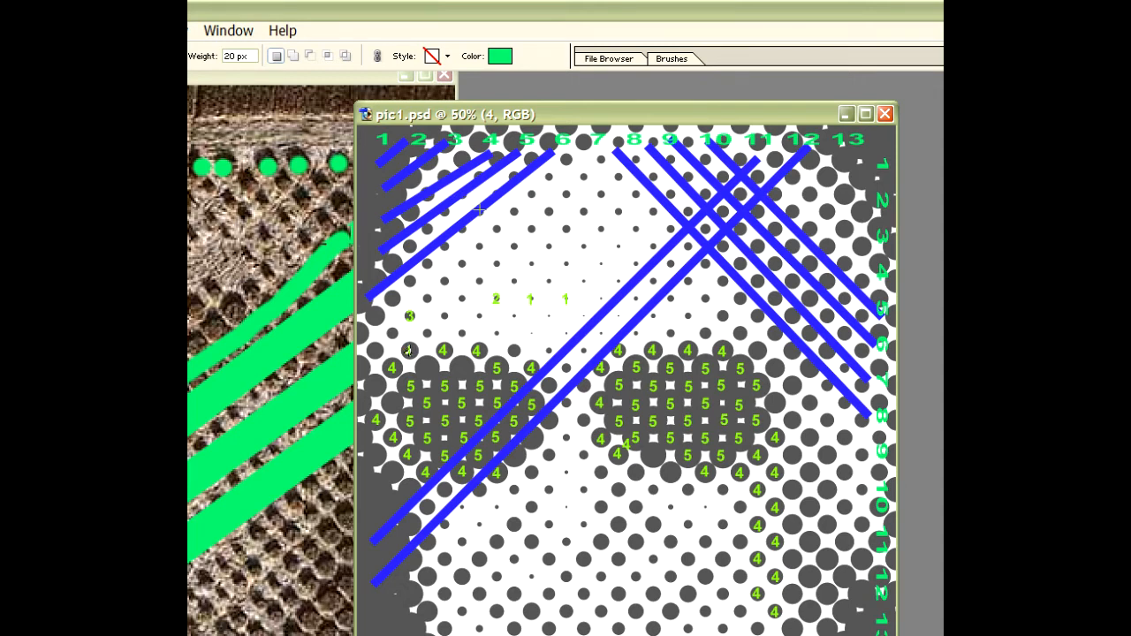
{"action": "mouse_move", "coordinate": [517, 250]}
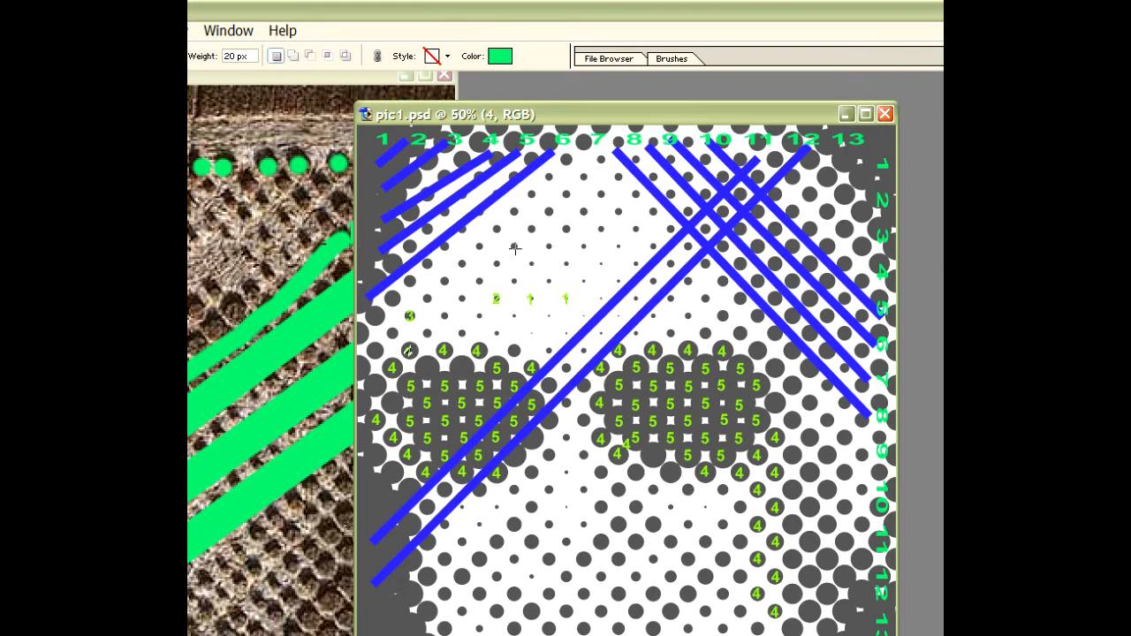
{"action": "mouse_move", "coordinate": [513, 286]}
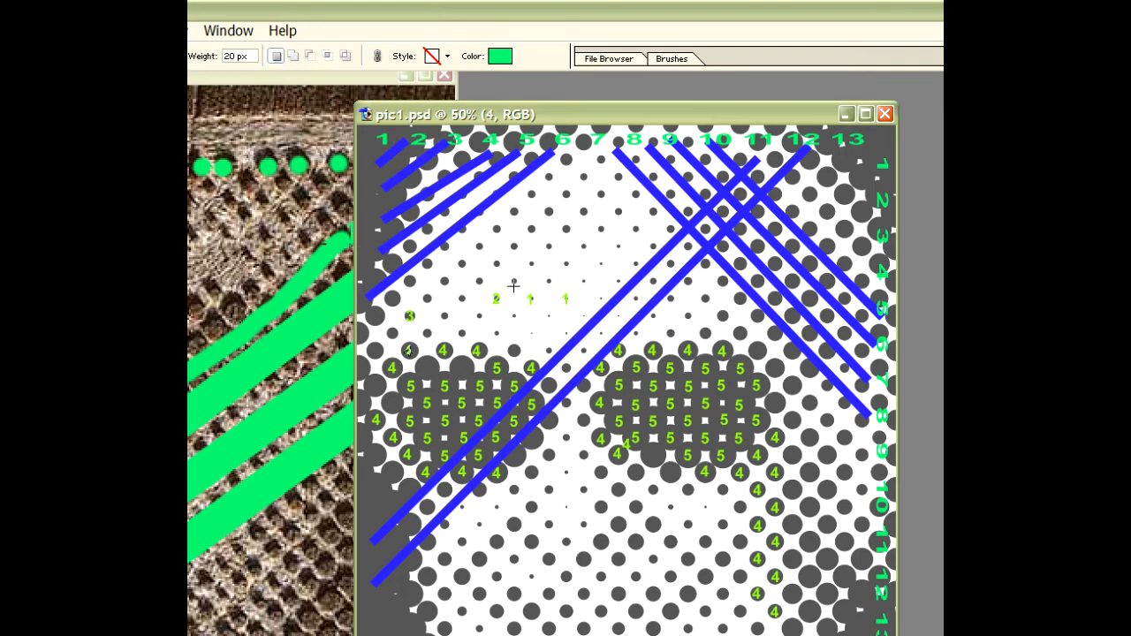
{"action": "mouse_move", "coordinate": [512, 248]}
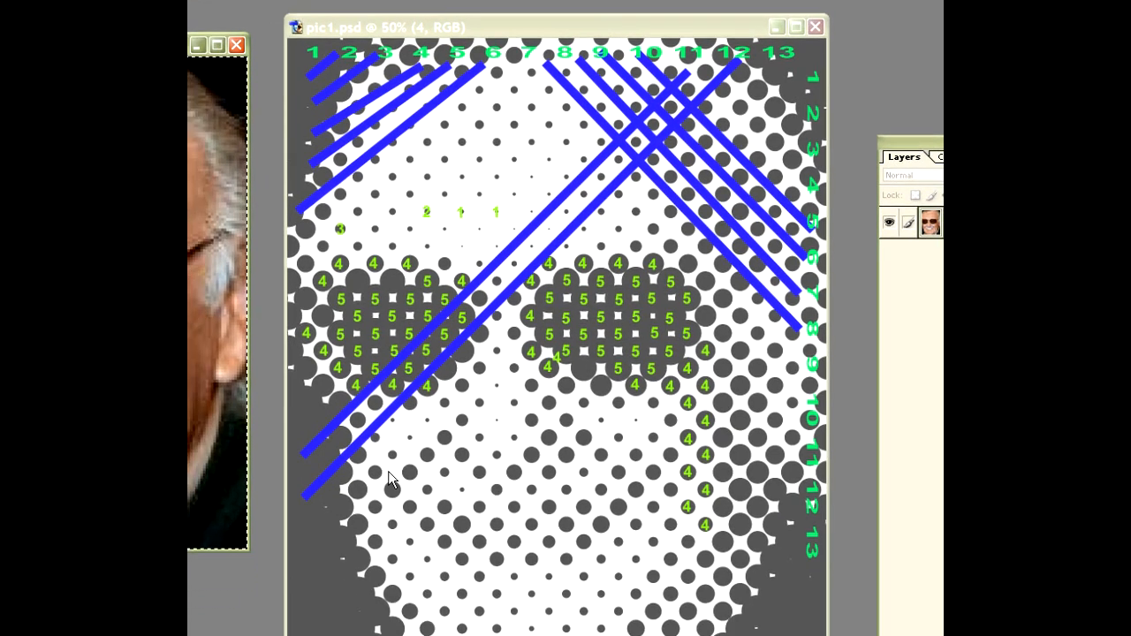
{"action": "mouse_move", "coordinate": [385, 485]}
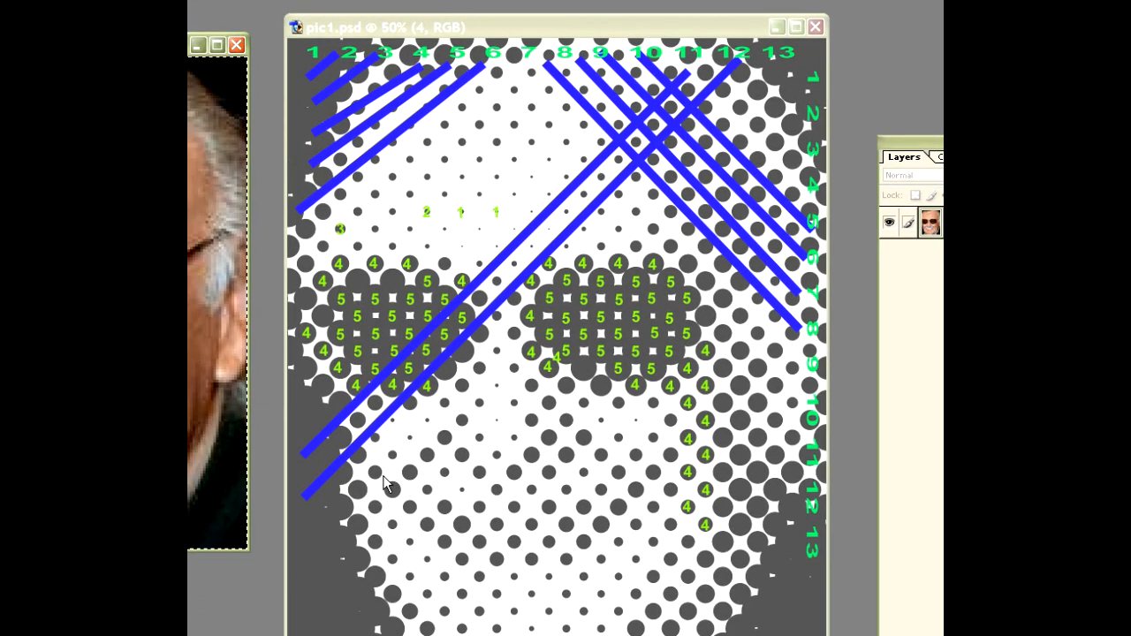